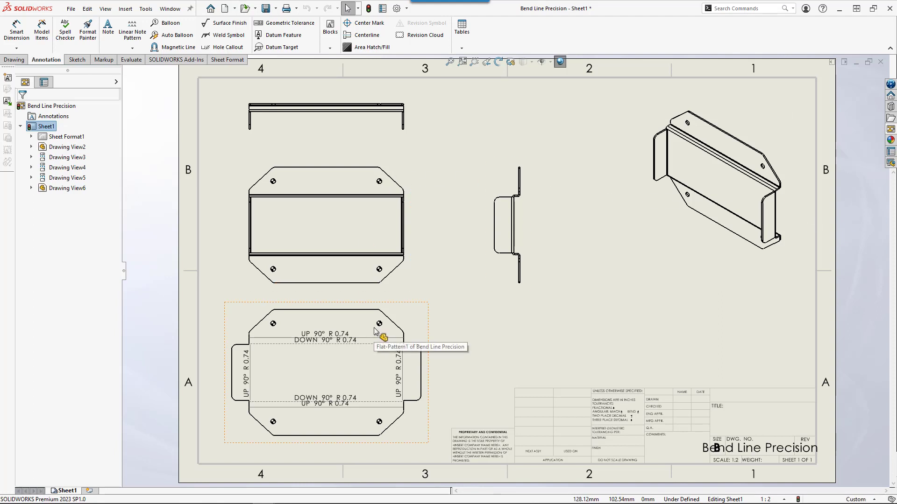
{"action": "mouse_move", "coordinate": [377, 385]}
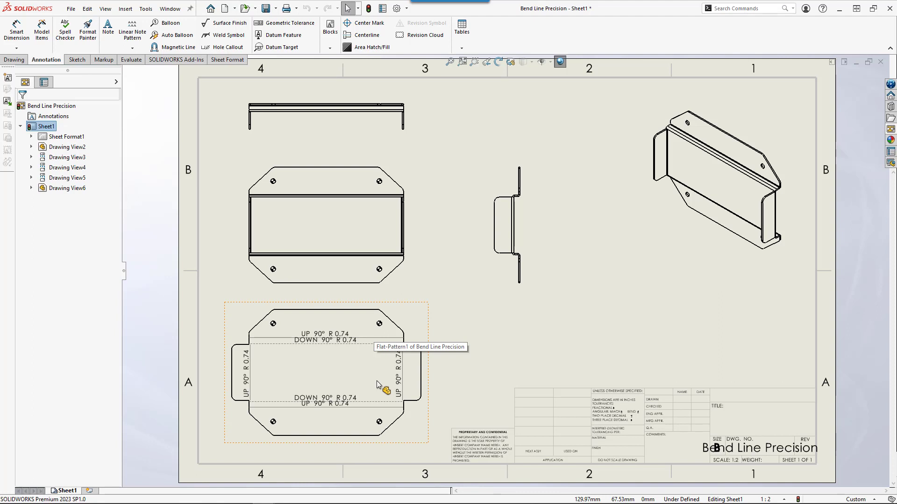
{"action": "mouse_move", "coordinate": [468, 341]}
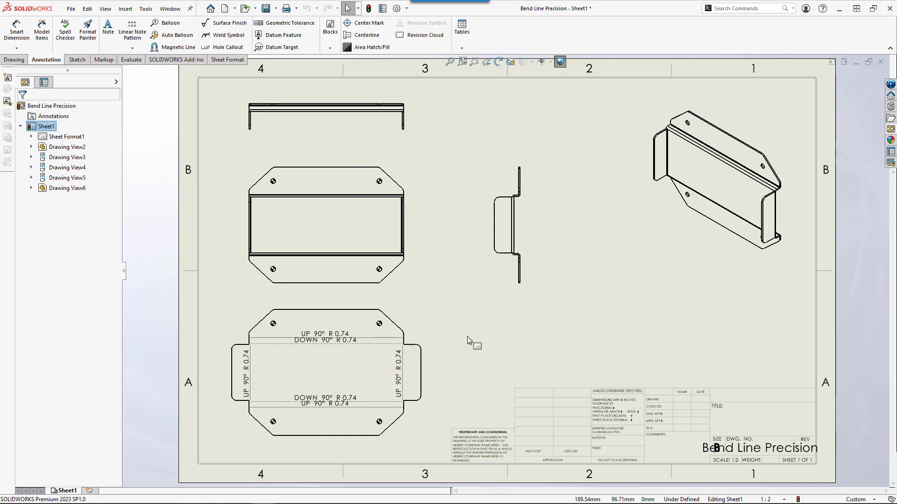
{"action": "mouse_move", "coordinate": [471, 342]}
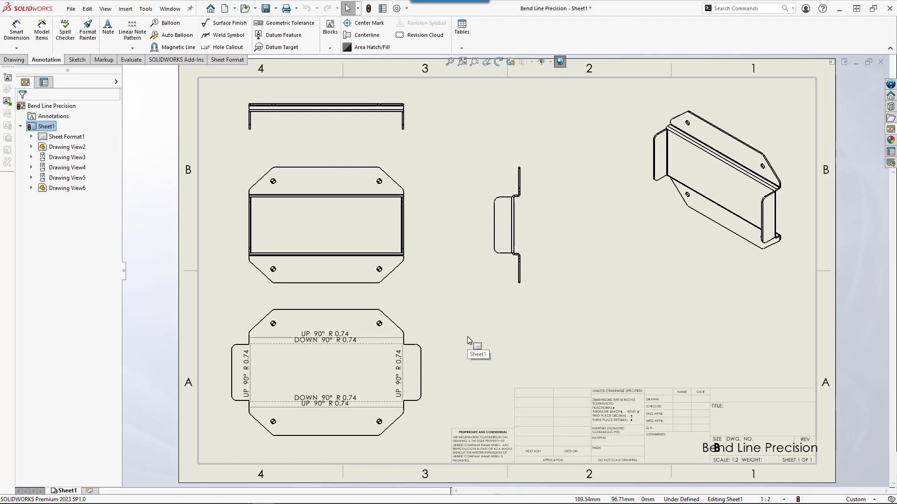
{"action": "mouse_move", "coordinate": [434, 228]}
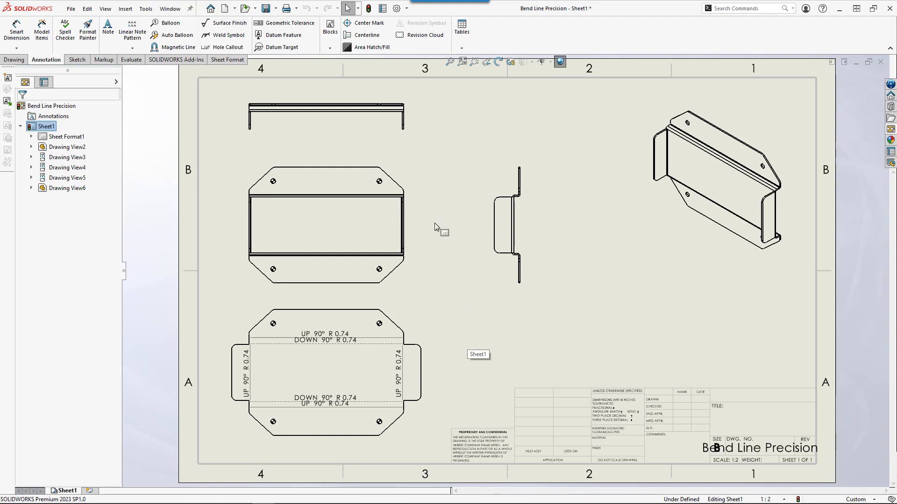
Bring up the Options shortcut over the Bend Line Precision drawing
{"action": "left_click", "coordinate": [145, 8]}
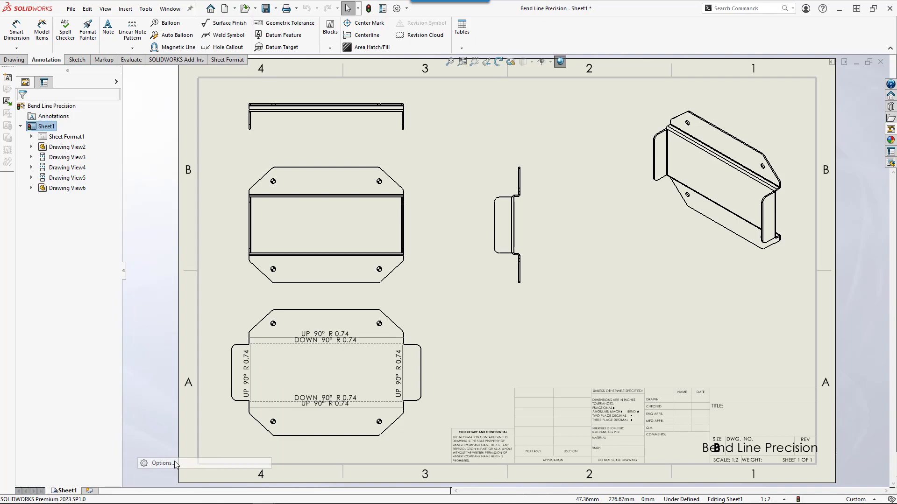
{"action": "left_click", "coordinate": [163, 464]}
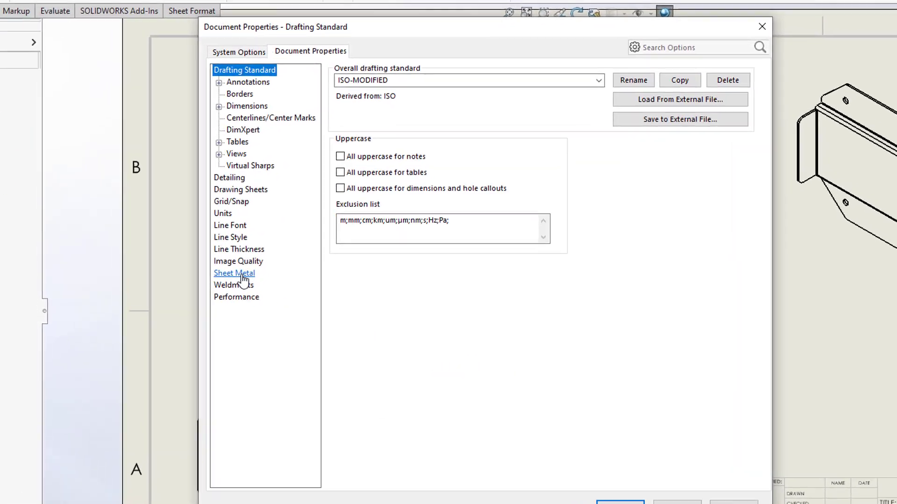
{"action": "left_click", "coordinate": [234, 273]}
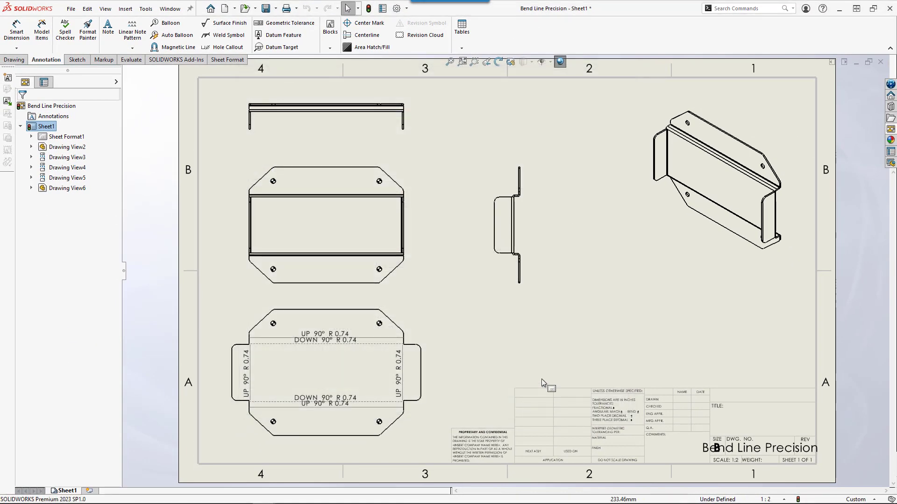
{"action": "mouse_move", "coordinate": [560, 331]}
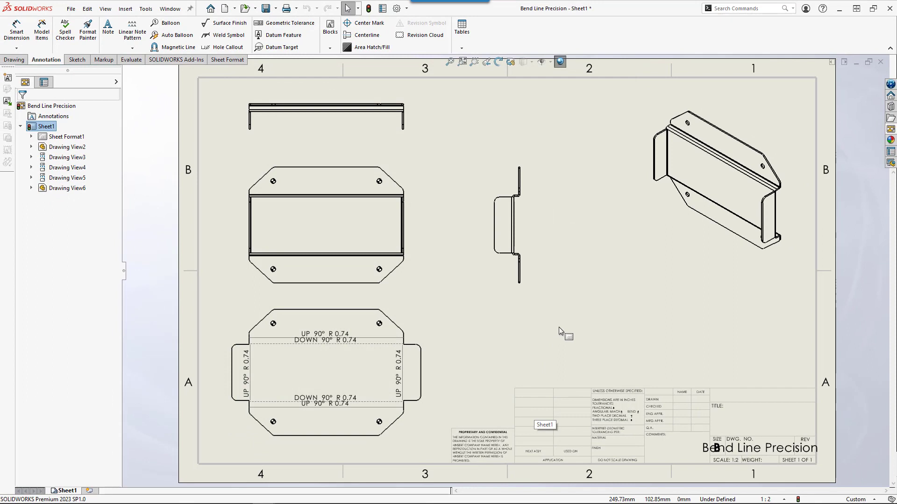
Review the flat pattern view's enabled bend lines and bend notes, then dismiss its properties
{"action": "left_click", "coordinate": [326, 374]}
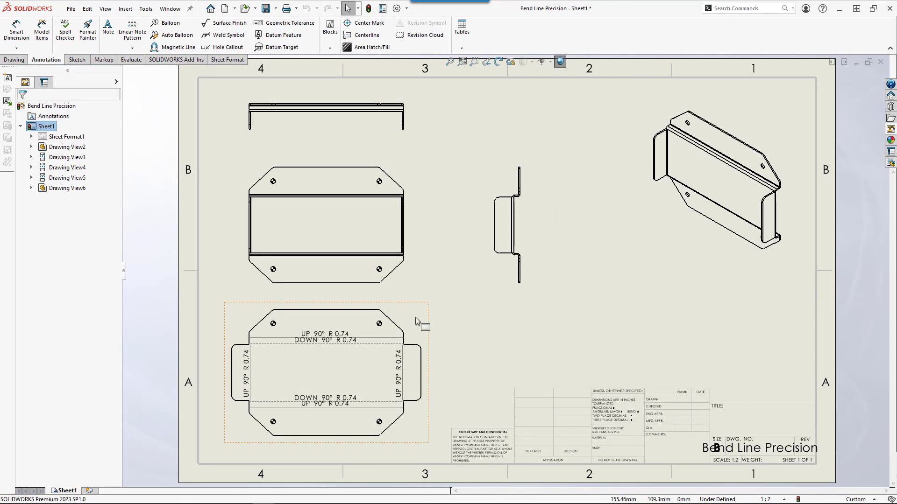
{"action": "mouse_move", "coordinate": [410, 316]}
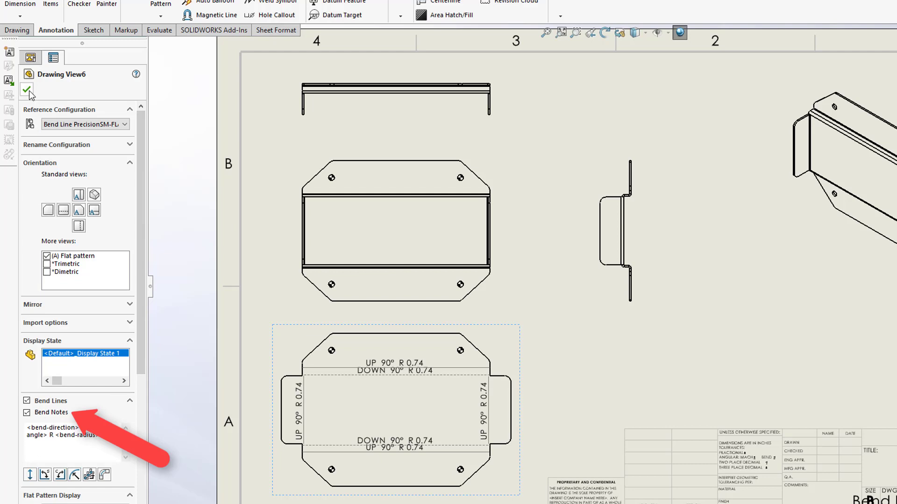
{"action": "left_click", "coordinate": [28, 89]}
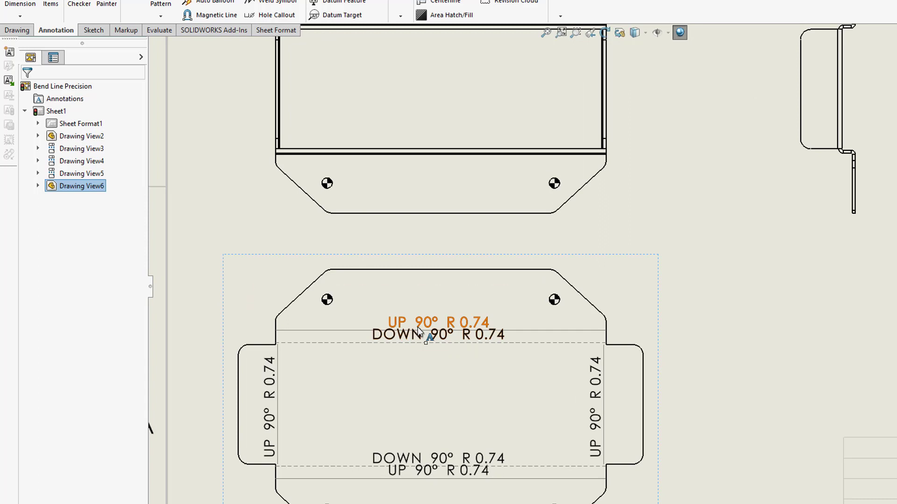
Inspect the DOWN 90° R 0.74 bend note up close on the flat pattern
{"action": "left_click", "coordinate": [437, 334]}
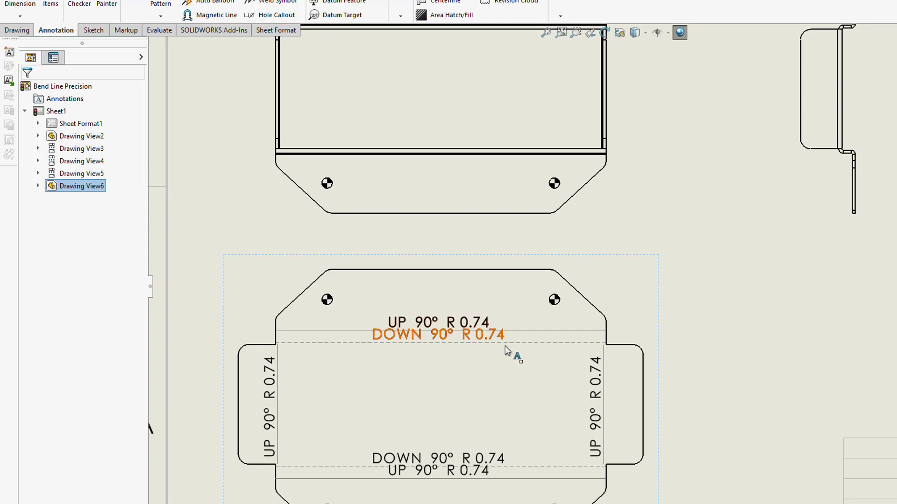
{"action": "mouse_move", "coordinate": [558, 319]}
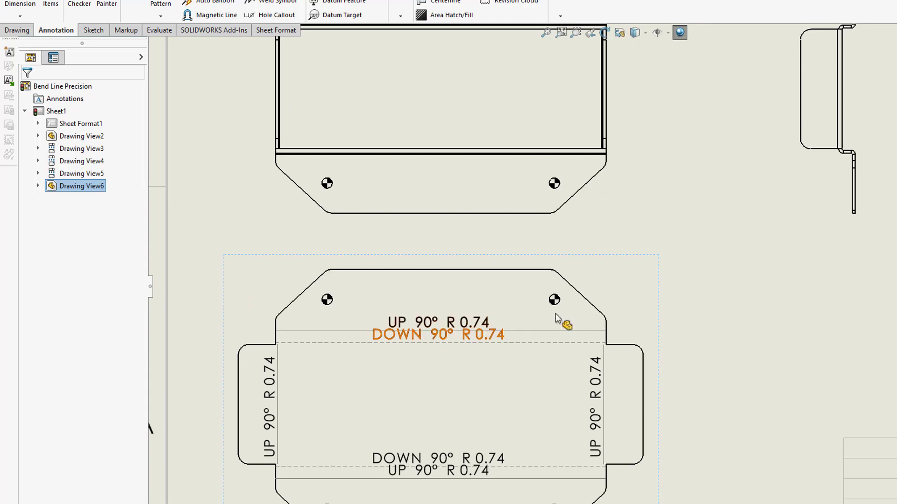
{"action": "mouse_move", "coordinate": [633, 289]}
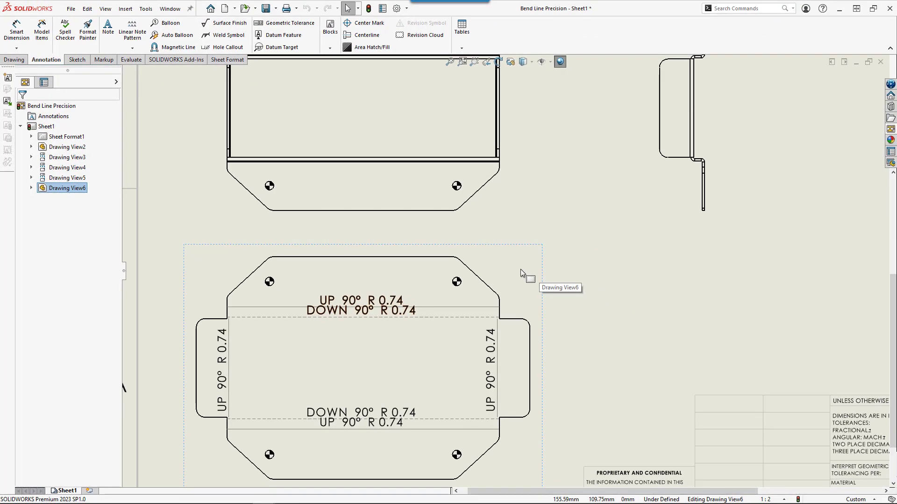
{"action": "mouse_move", "coordinate": [547, 199]}
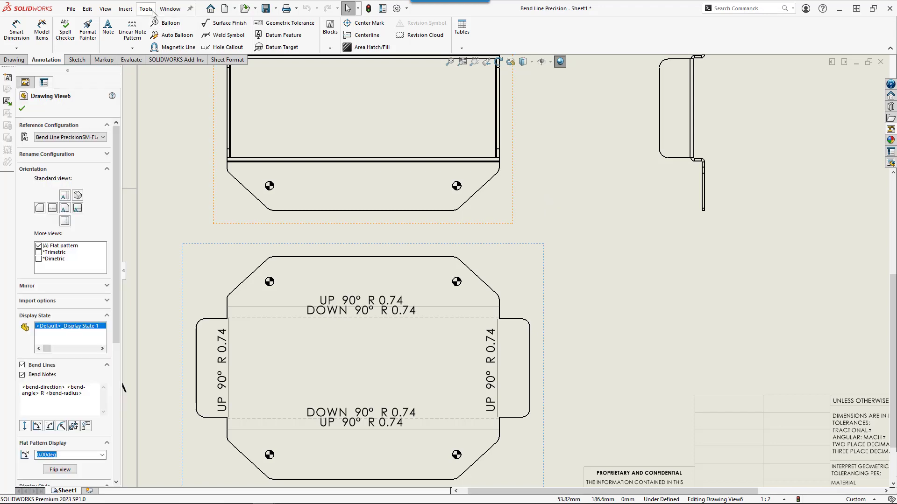
Open Document Properties on the Sheet Metal page showing bend note settings
{"action": "left_click", "coordinate": [145, 8]}
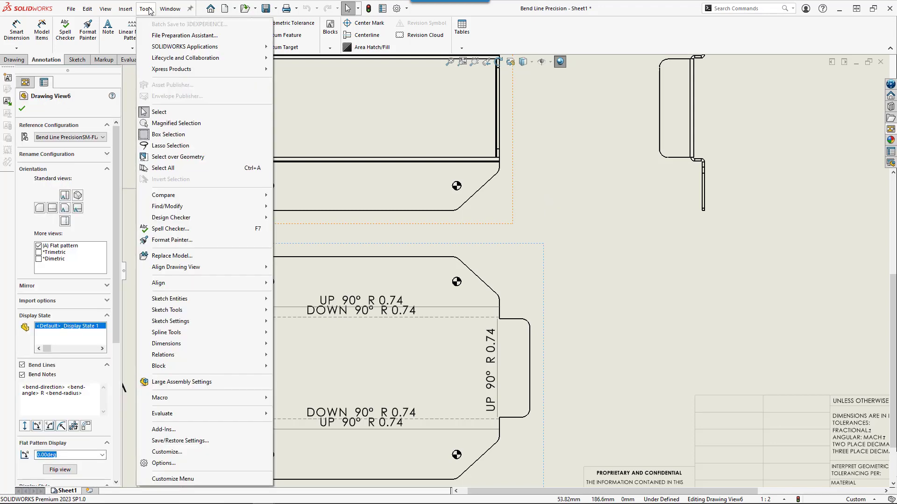
{"action": "mouse_move", "coordinate": [164, 464]}
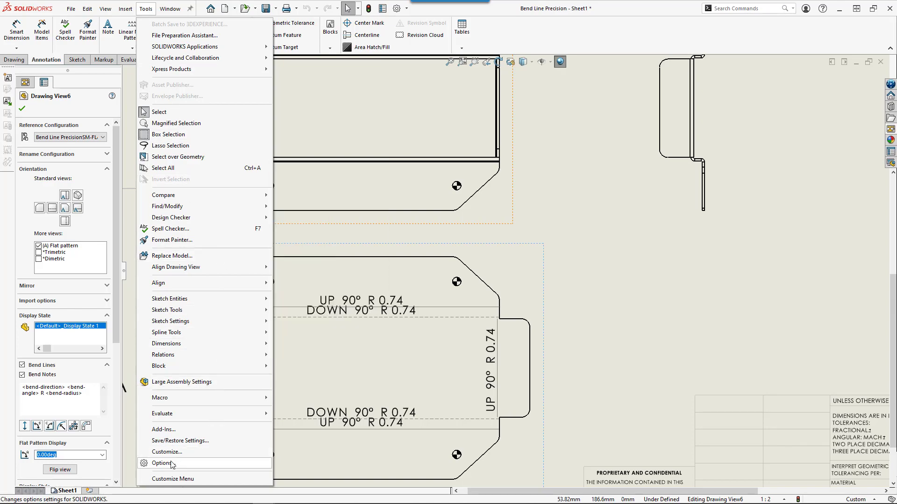
{"action": "left_click", "coordinate": [163, 464]}
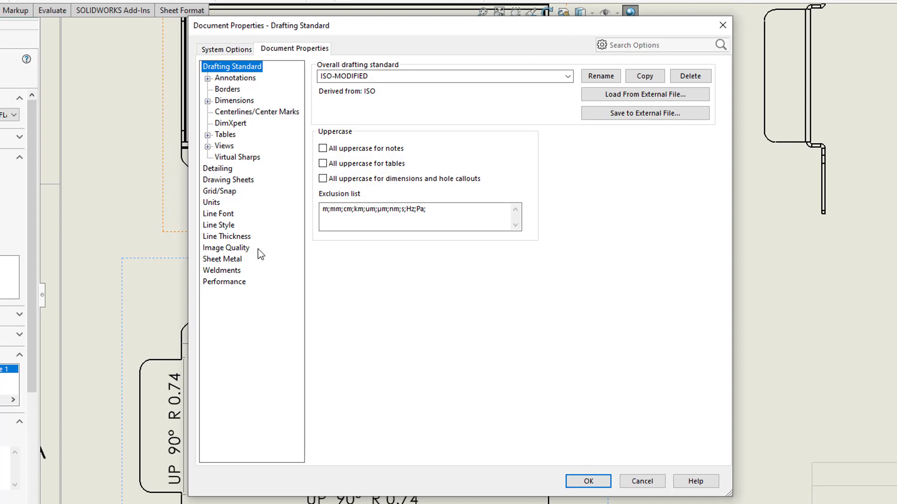
{"action": "left_click", "coordinate": [222, 258]}
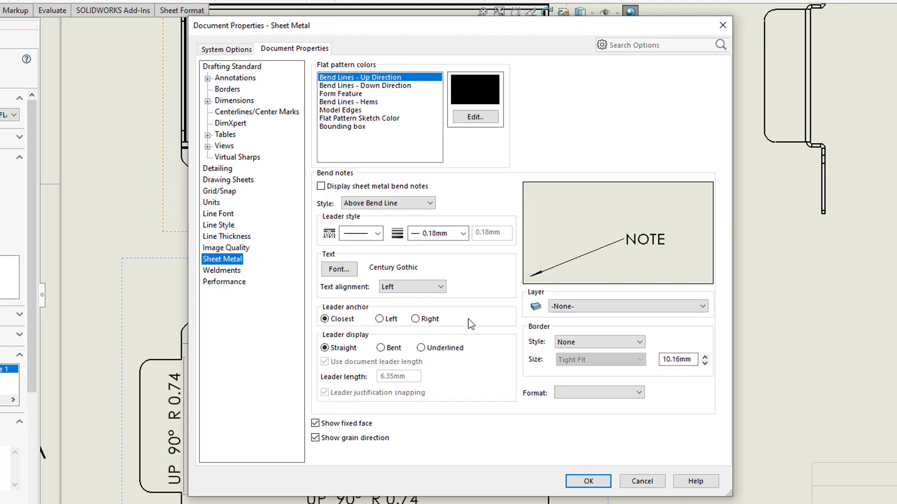
{"action": "mouse_move", "coordinate": [492, 379]}
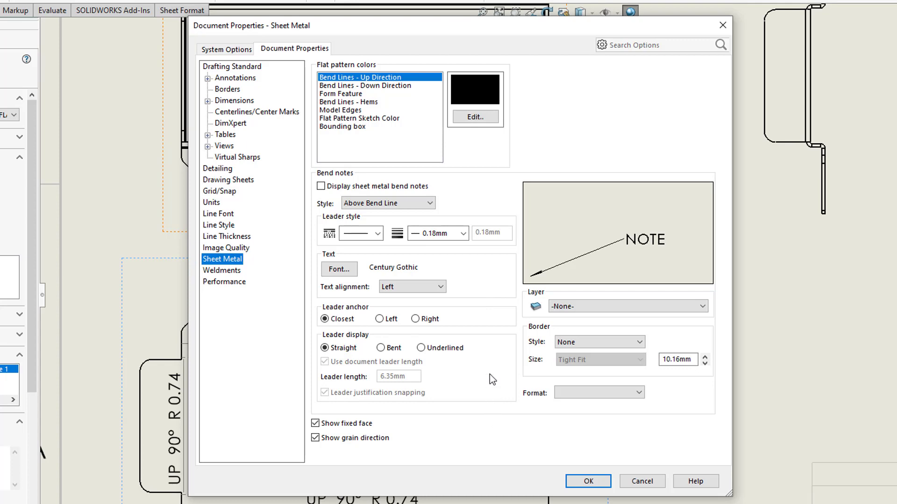
{"action": "mouse_move", "coordinate": [298, 228]}
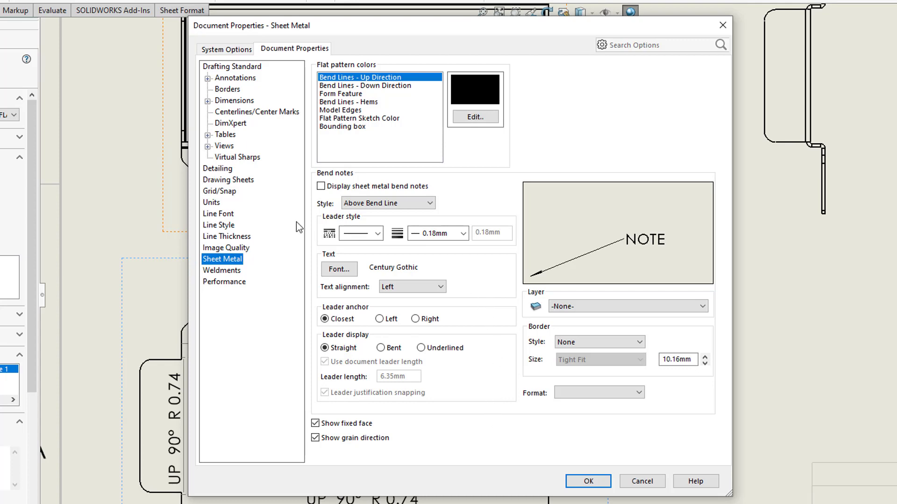
Set Bend table angular precision .1, inner radius .123, trailing zeroes shown, and apply
{"action": "left_click", "coordinate": [209, 135]}
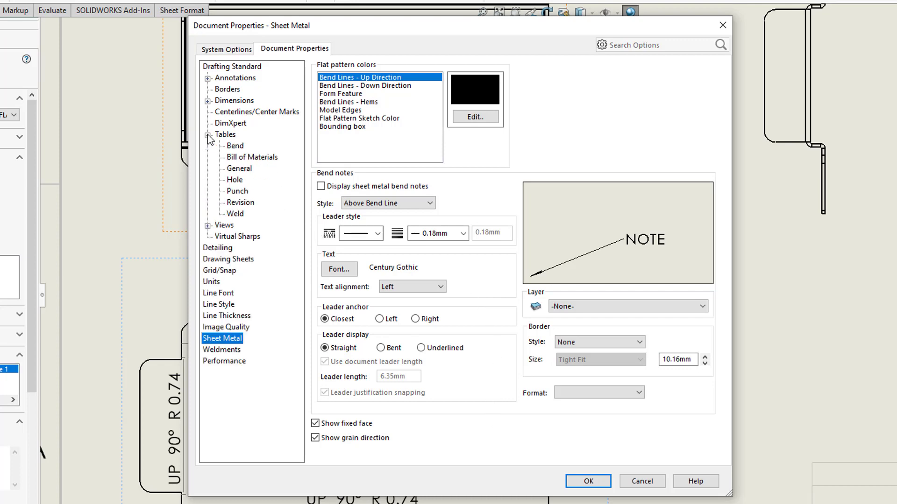
{"action": "left_click", "coordinate": [234, 146]}
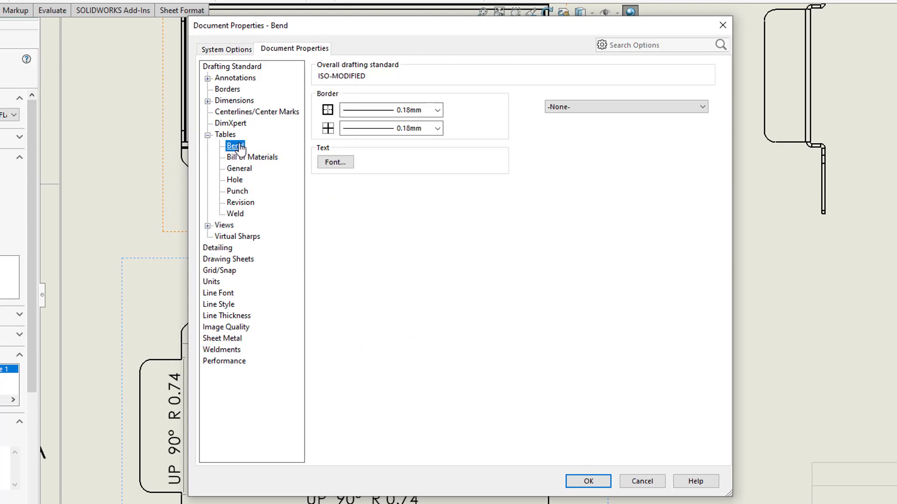
{"action": "left_click", "coordinate": [233, 146]}
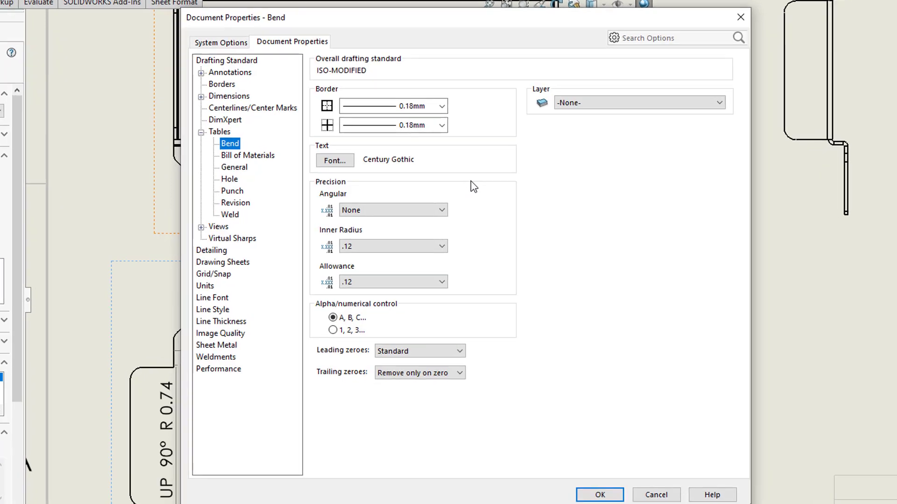
{"action": "left_click", "coordinate": [393, 210]}
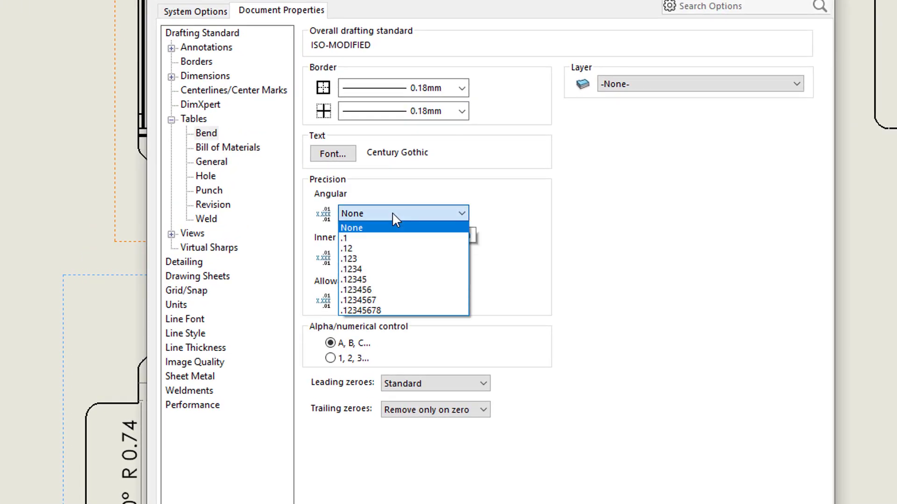
{"action": "left_click", "coordinate": [344, 237]}
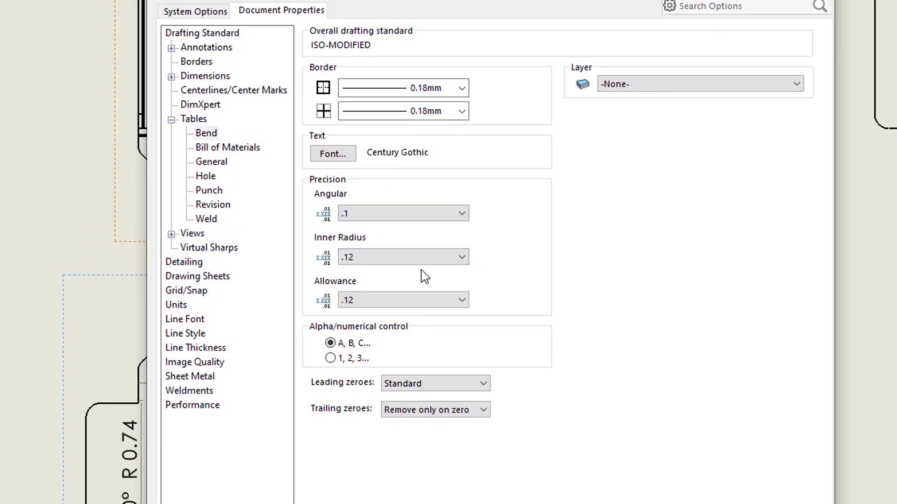
{"action": "left_click", "coordinate": [461, 257]}
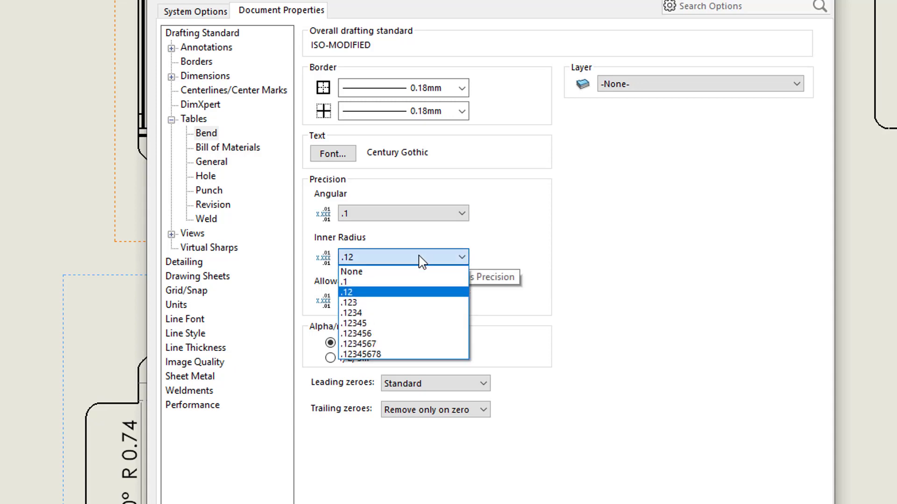
{"action": "left_click", "coordinate": [349, 303]}
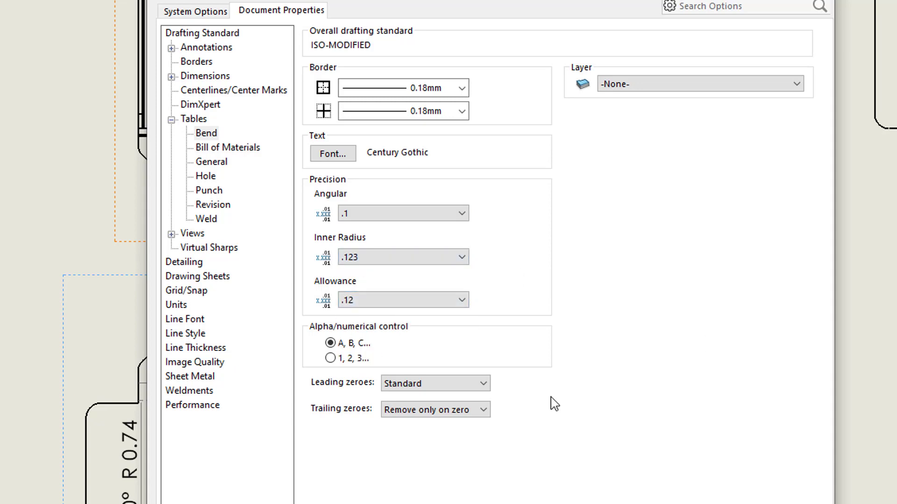
{"action": "mouse_move", "coordinate": [342, 446]}
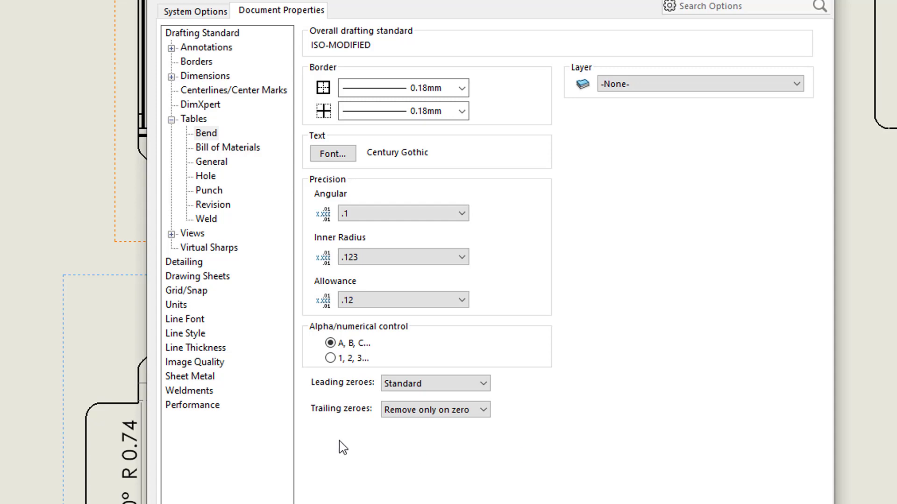
{"action": "left_click", "coordinate": [434, 409]}
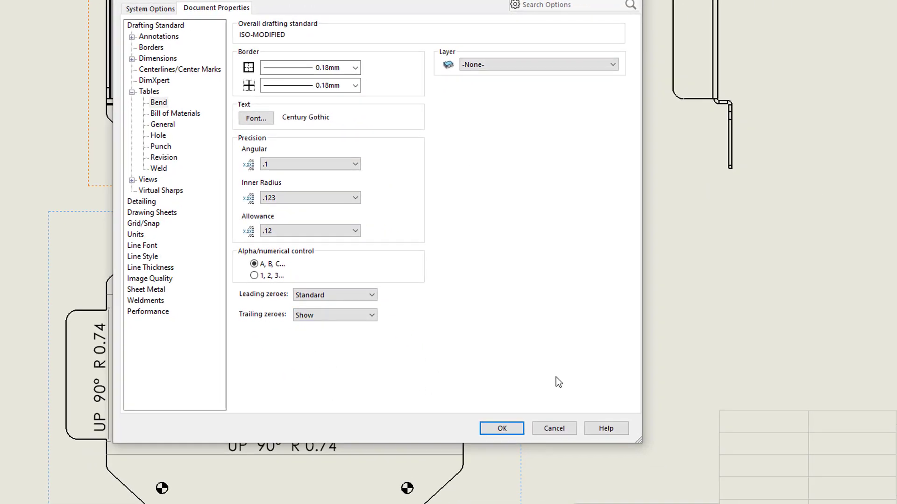
{"action": "left_click", "coordinate": [501, 429]}
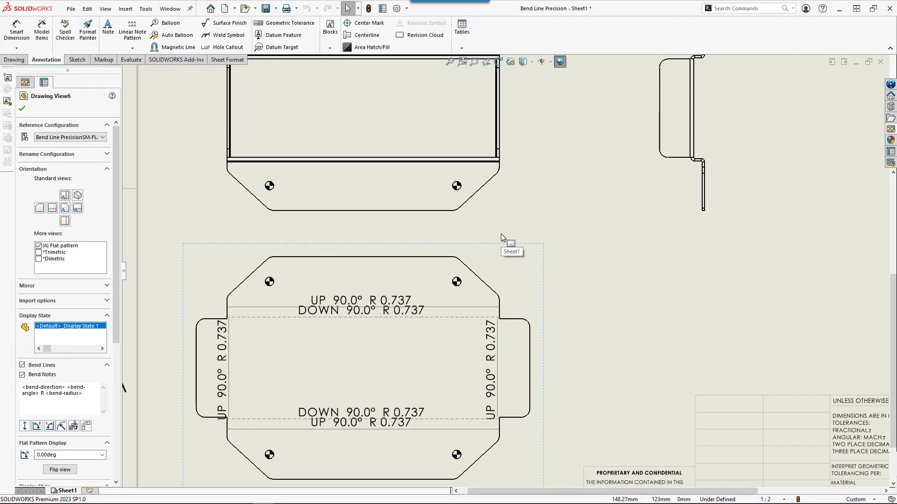
{"action": "mouse_move", "coordinate": [445, 305]}
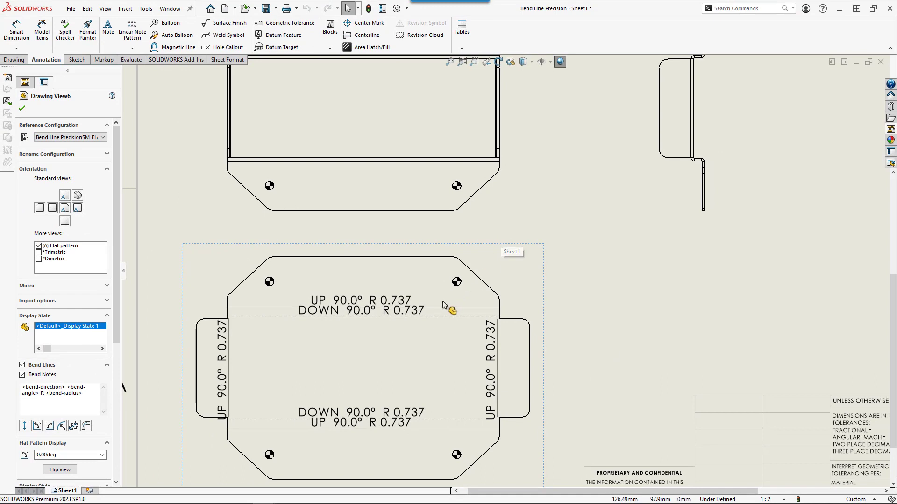